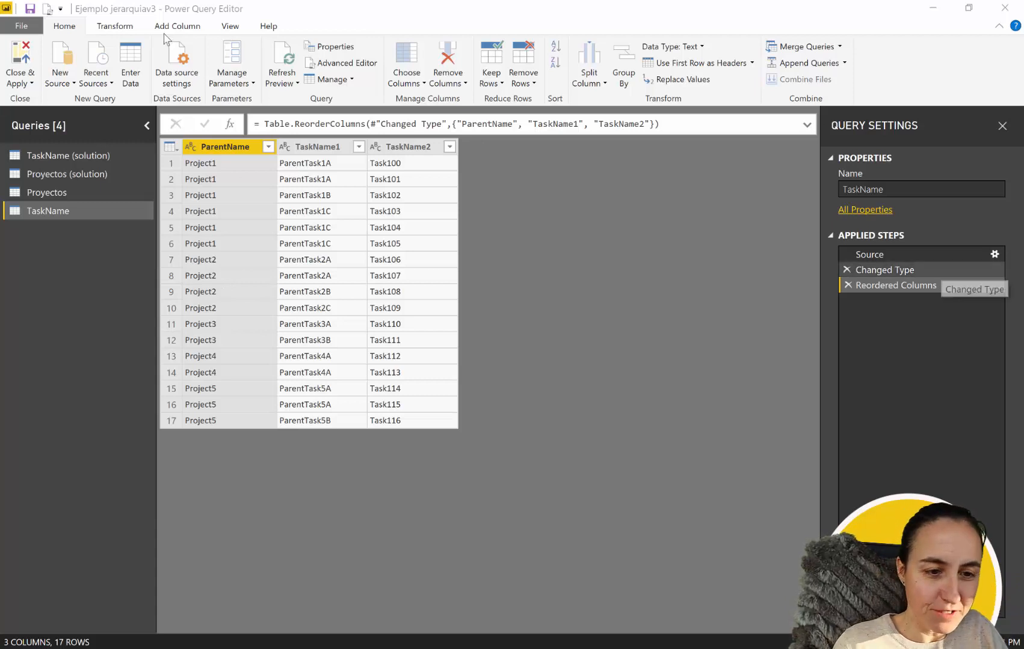
# Show the Proyectos query with its ParentName and ChildProyectName columns.
pyautogui.click(47, 192)
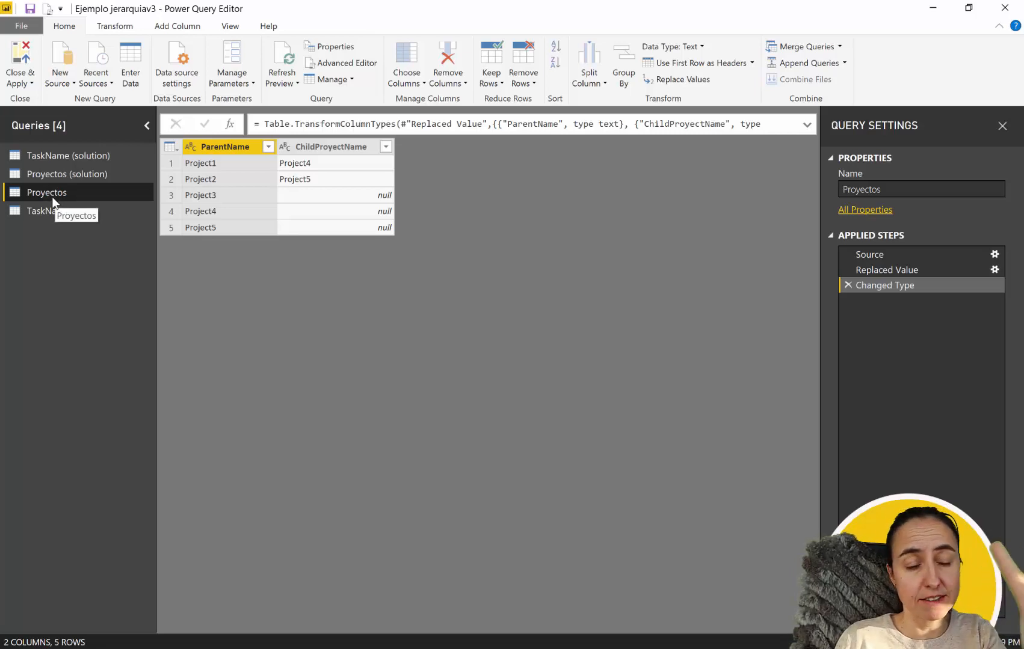
pyautogui.moveTo(329, 172)
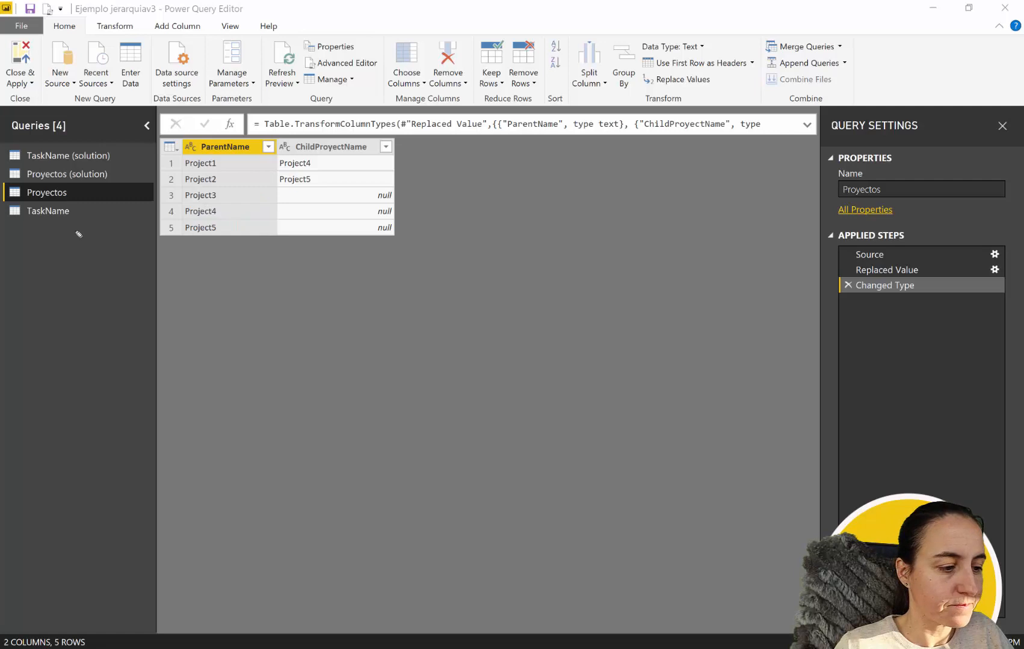
# Review the TaskName source table, then show TaskName (solution) with its four project levels.
pyautogui.click(49, 211)
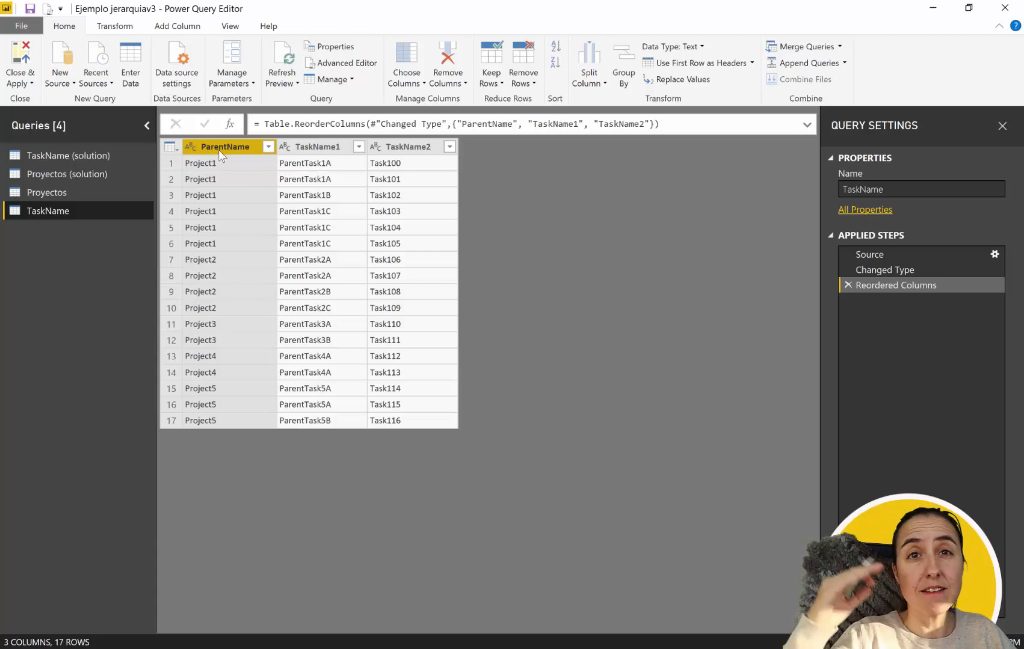
pyautogui.click(317, 147)
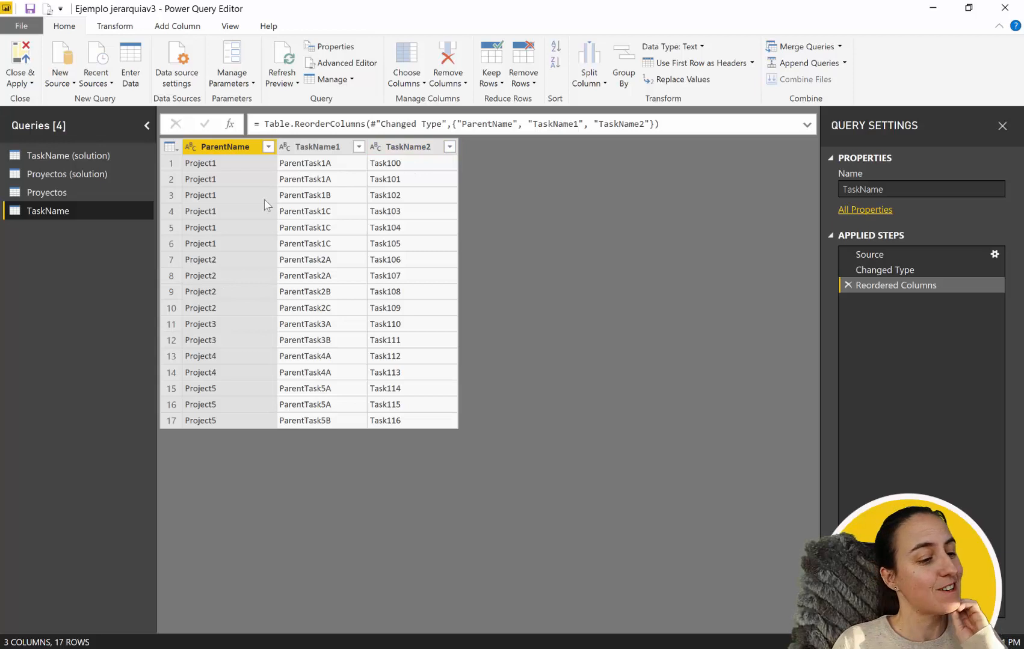
pyautogui.moveTo(503, 240)
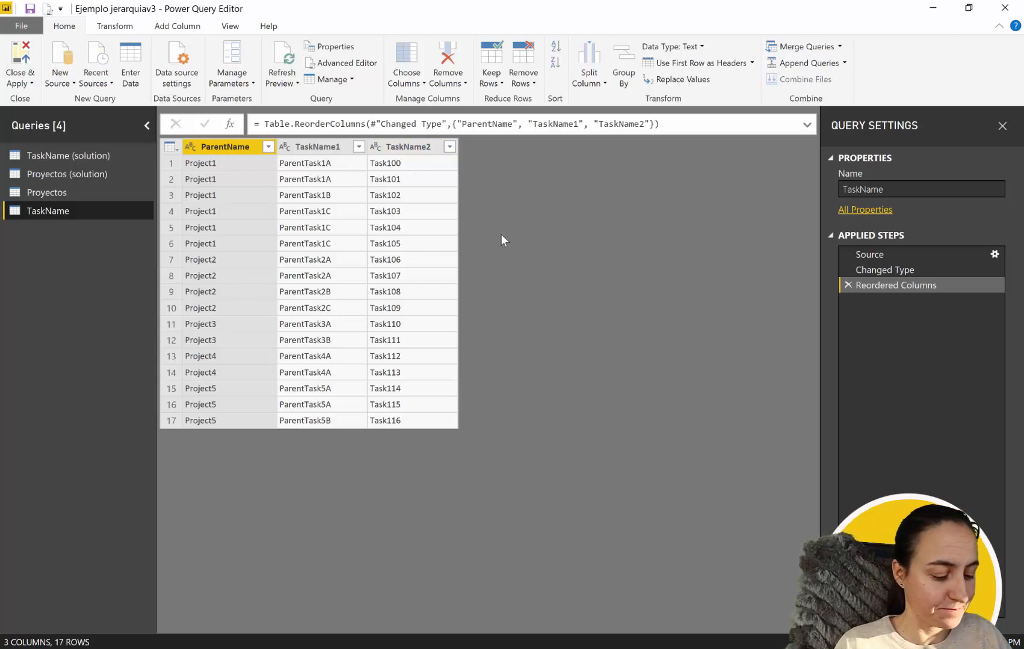
pyautogui.moveTo(238, 280)
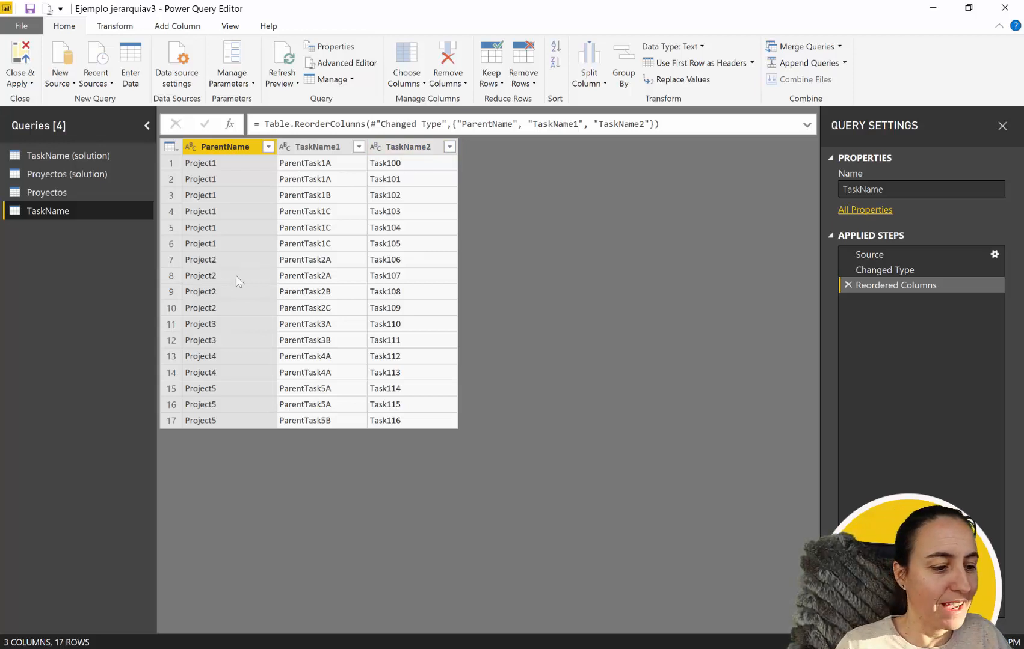
pyautogui.moveTo(629, 273)
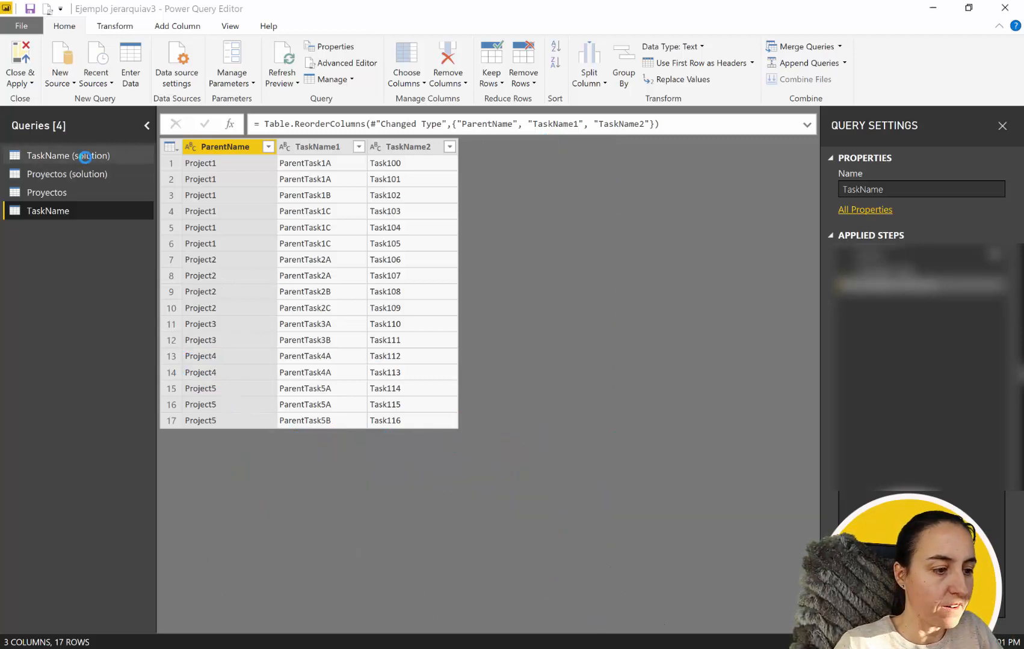
pyautogui.click(67, 155)
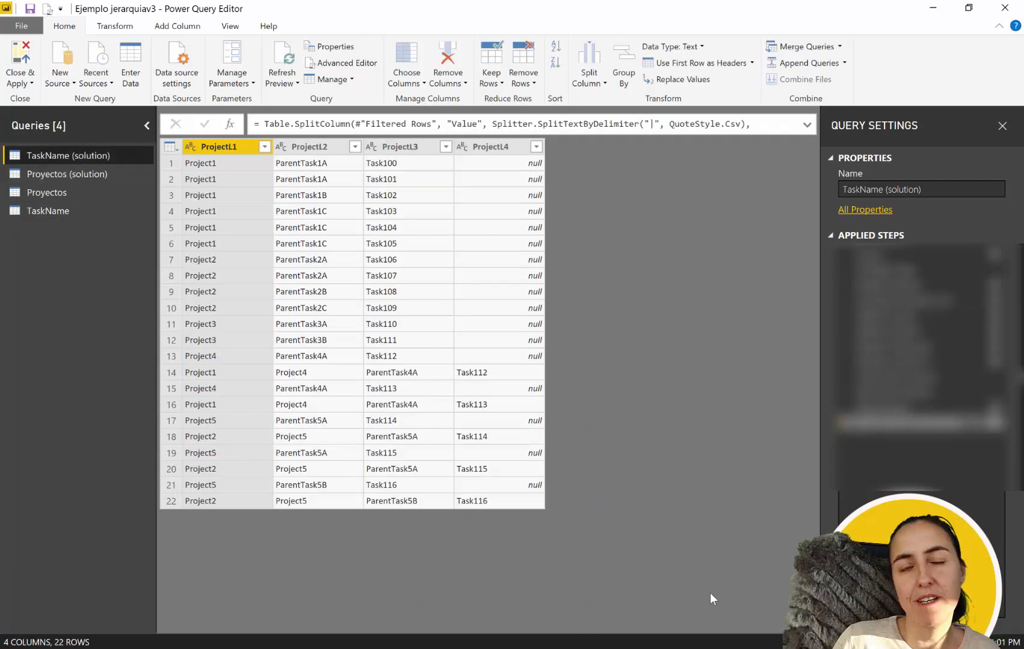